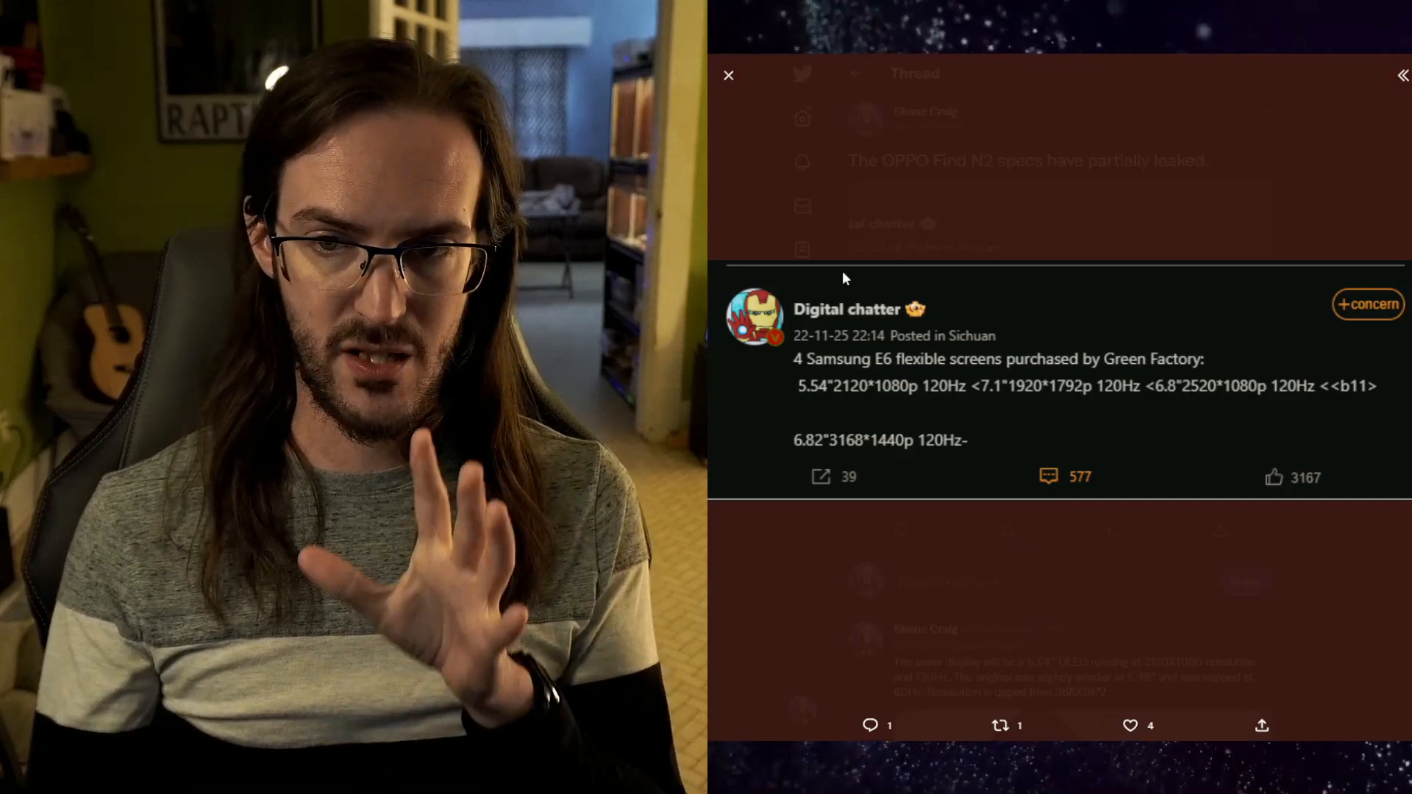
mouse_move(1109, 576)
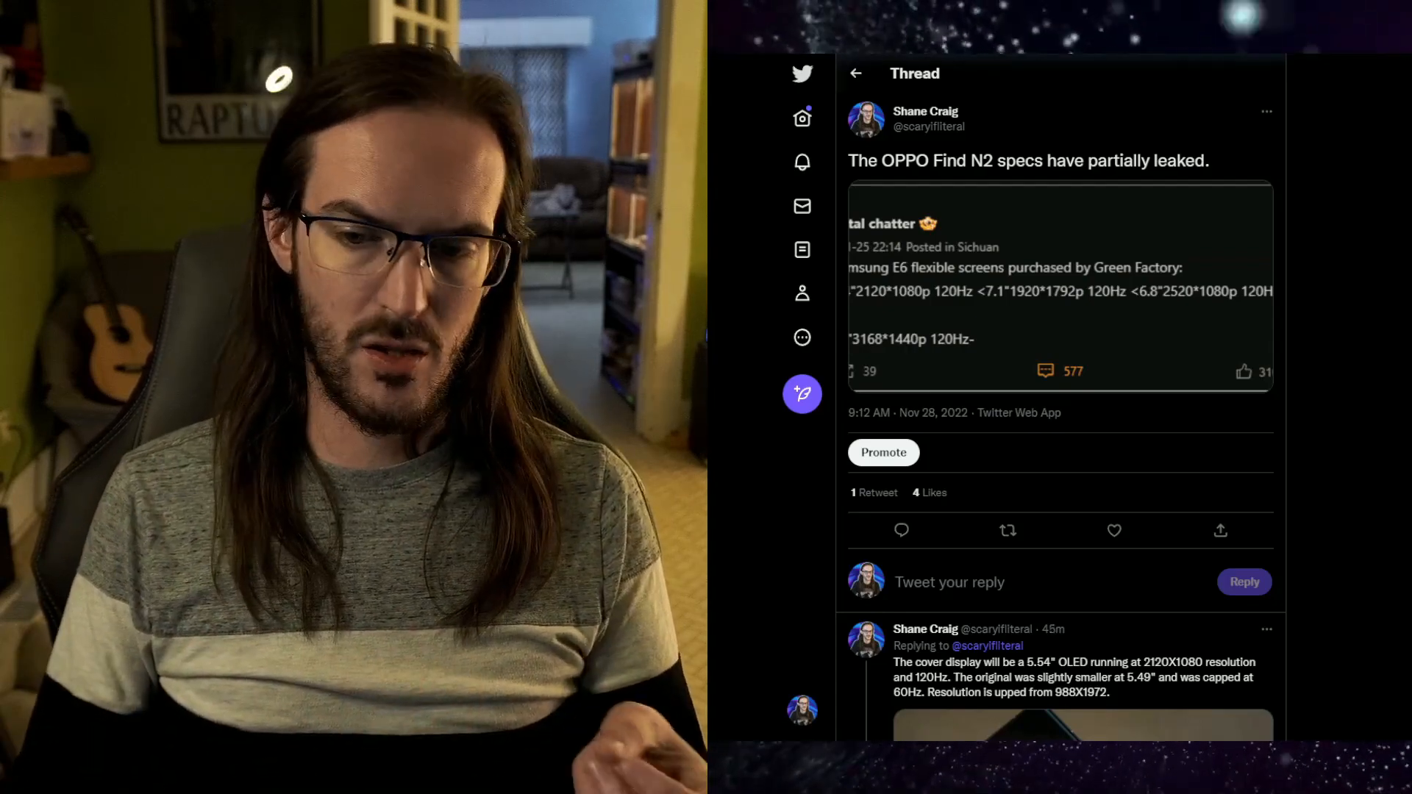
Scroll the OPPO Find N2 thread to the 7.1-inch 1920×1792 120Hz OLED tablet-display tweet.
scroll("down", 3)
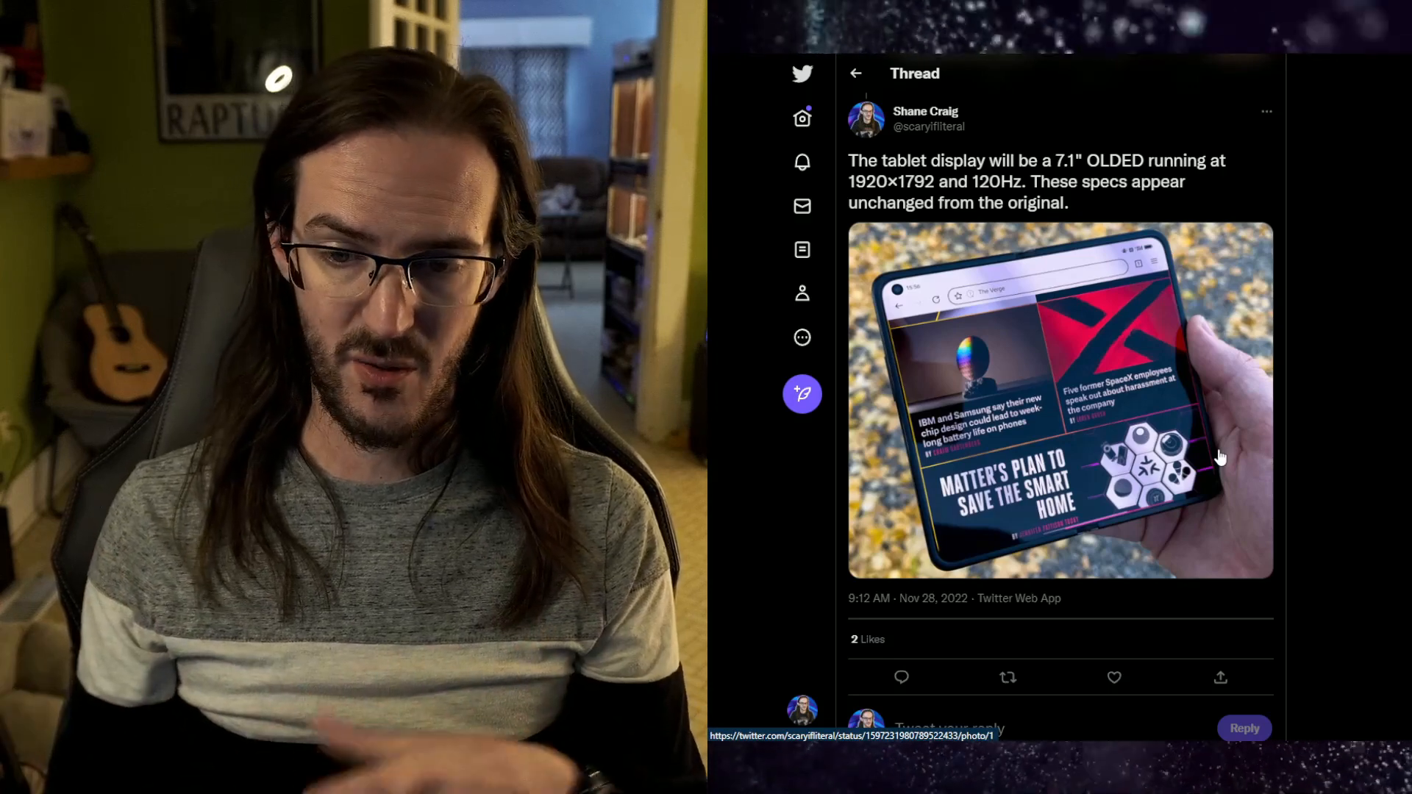
mouse_move(779, 576)
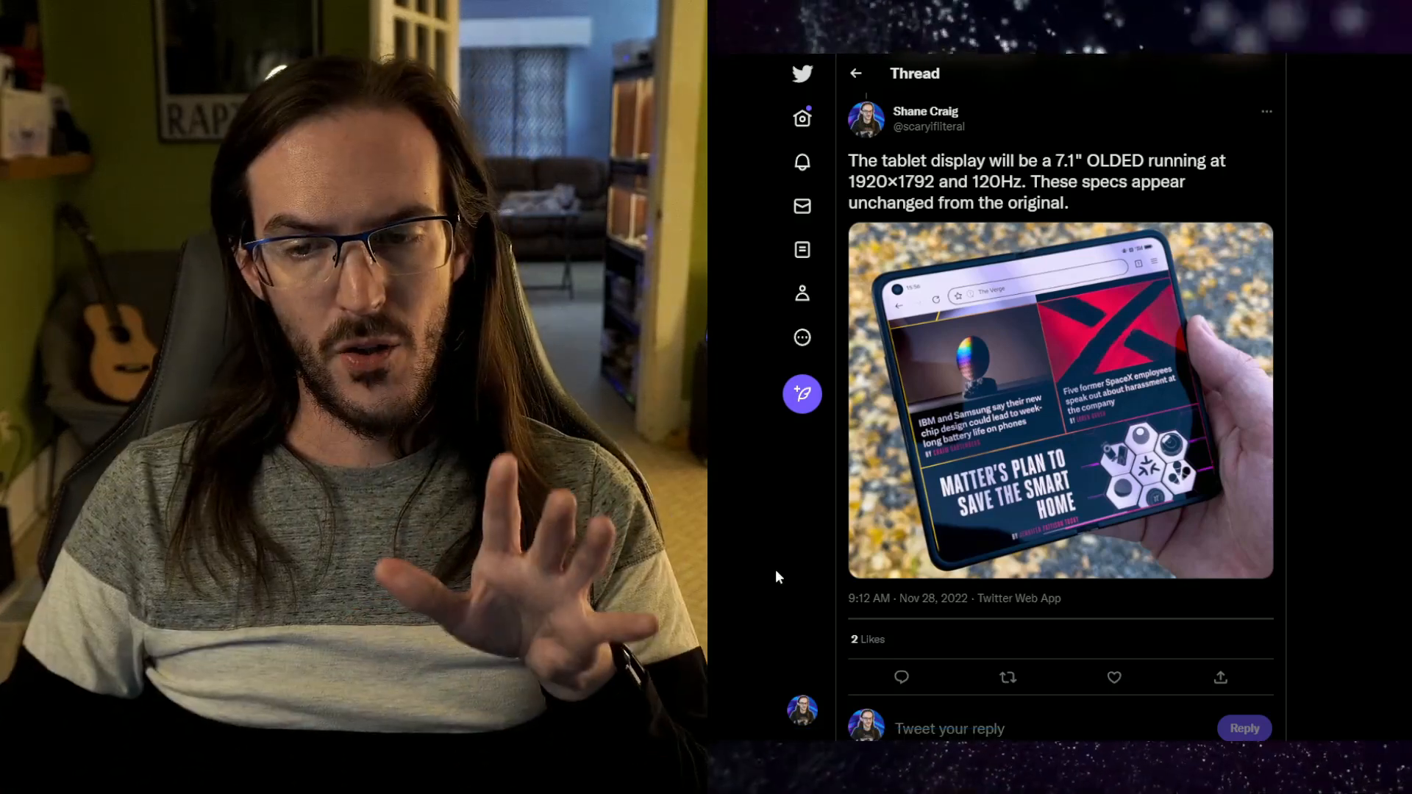
Scroll to the camera tweets: 50MP IMX800, 48MP ultra wide, 32MP tele versus the original's 50/16/13MP.
scroll("down", 3)
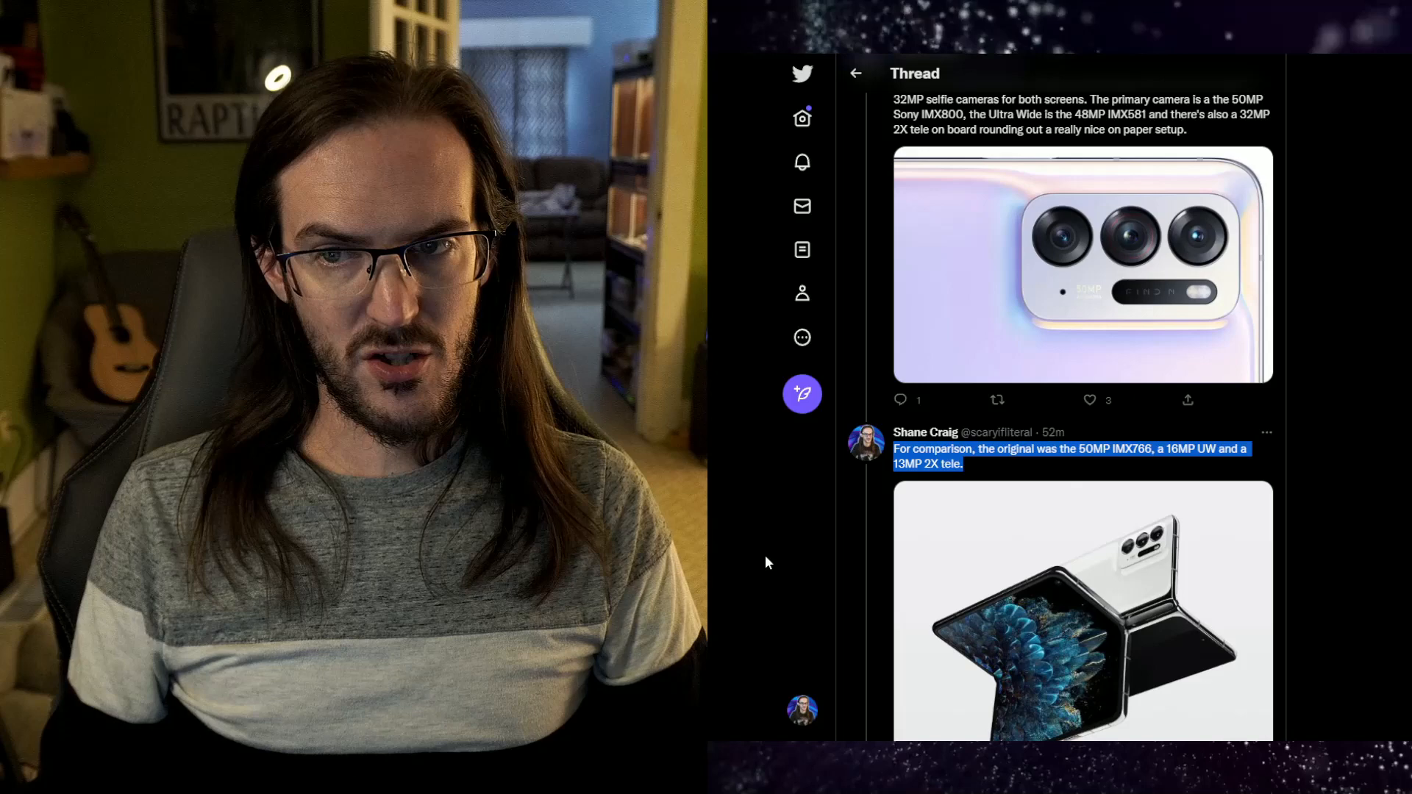
mouse_move(815, 517)
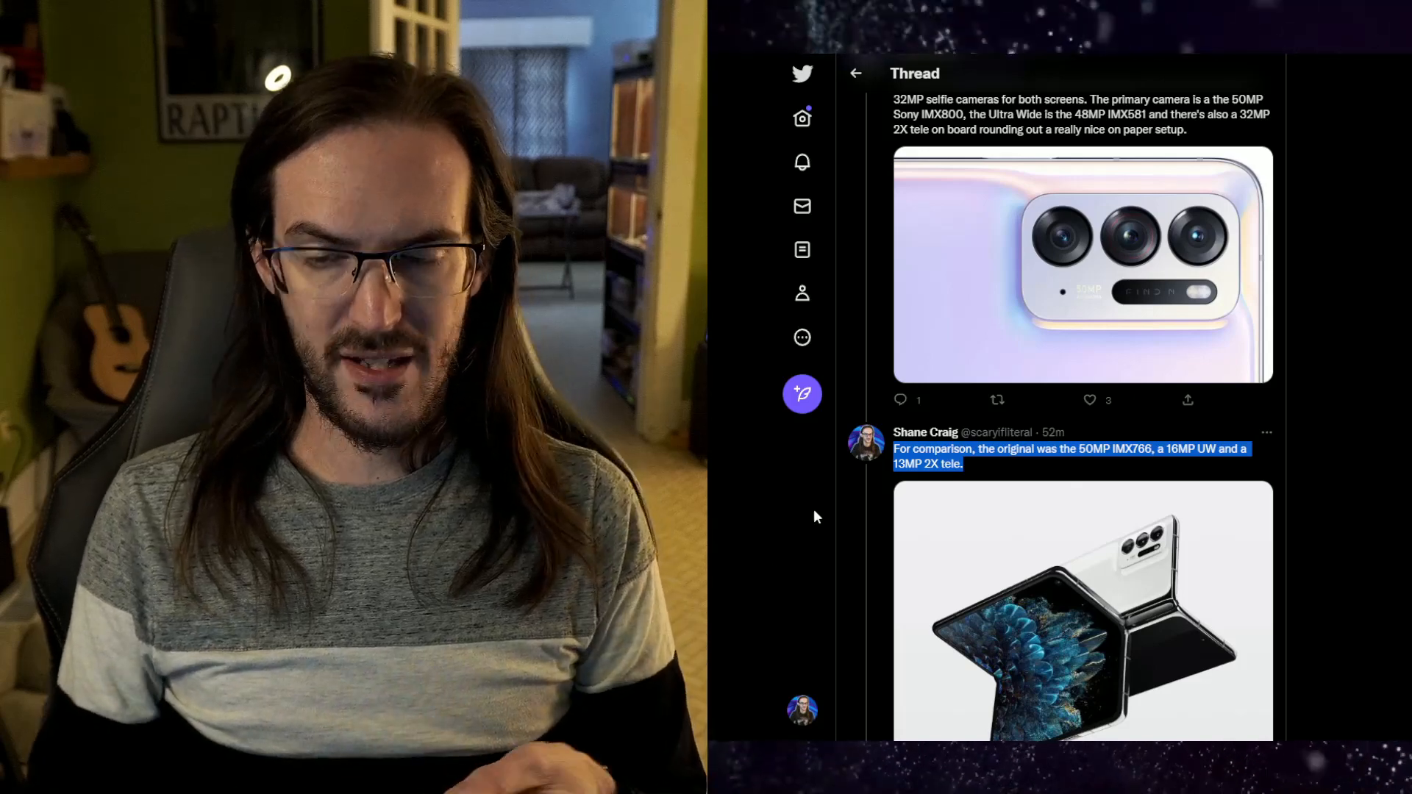
Scroll to the internals tweet: Snapdragon 8+ Gen1, 4520mAh battery and 67W charging.
scroll("down", 3)
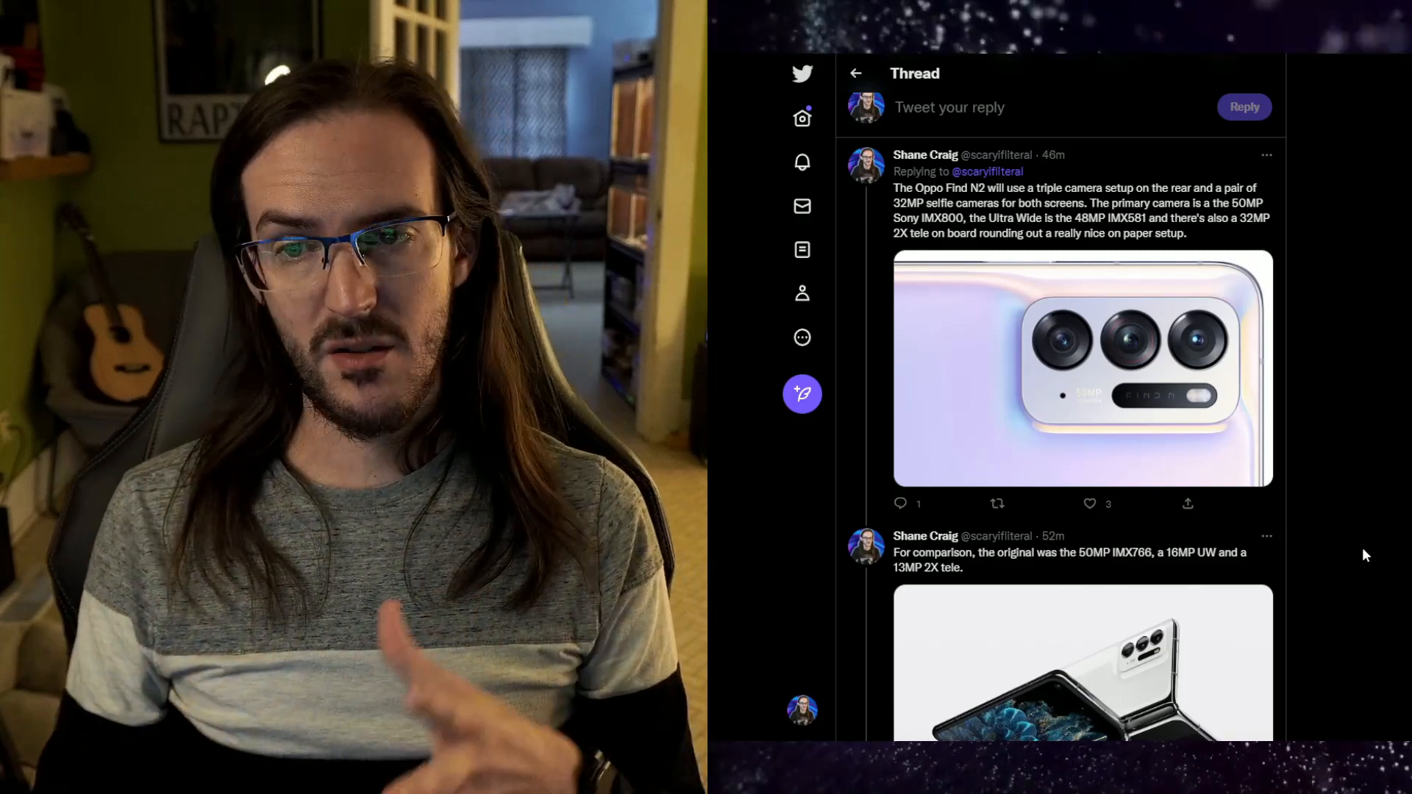
scroll("down", 3)
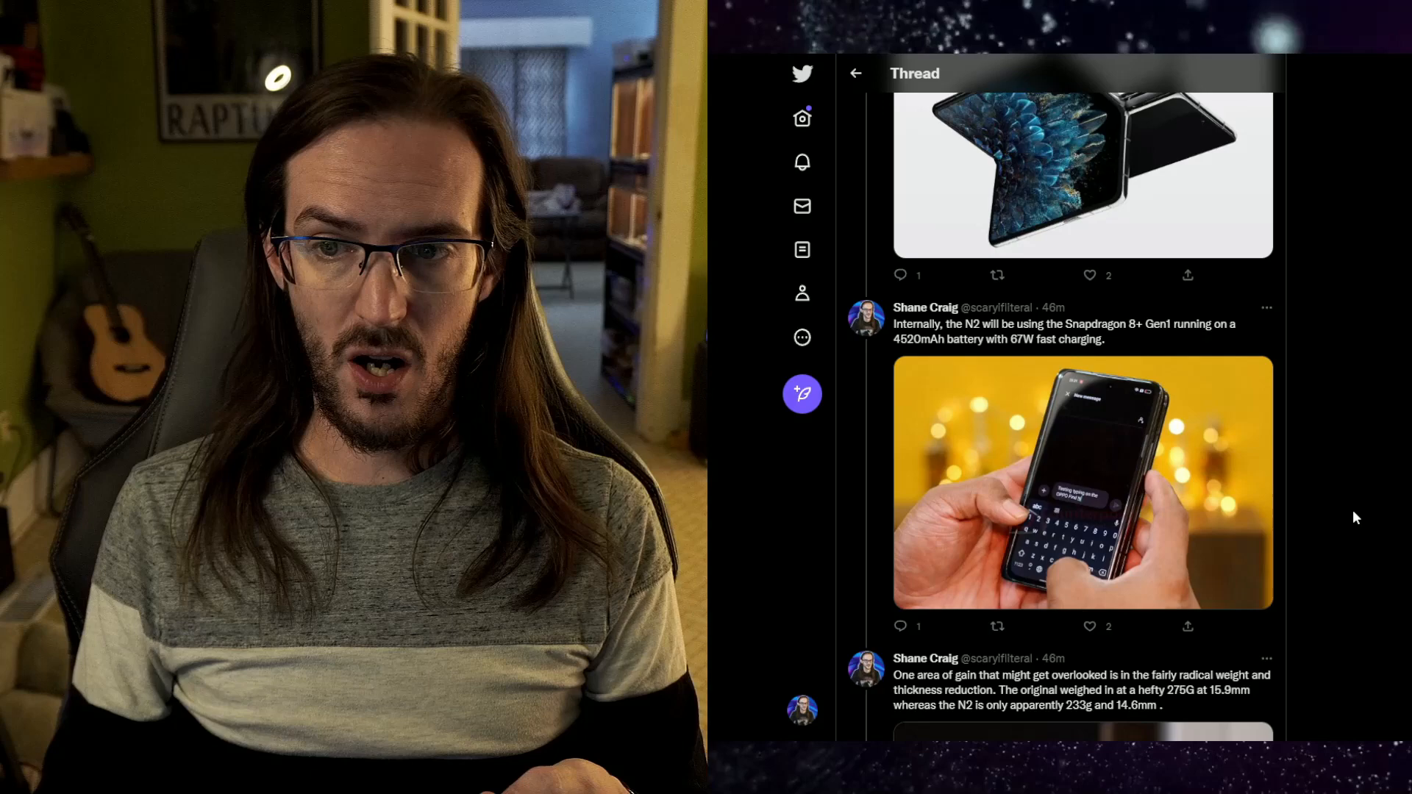
Scroll to the weight tweet (275g to 233g, 14.6mm) and the mid-December unveiling report.
scroll("down", 3)
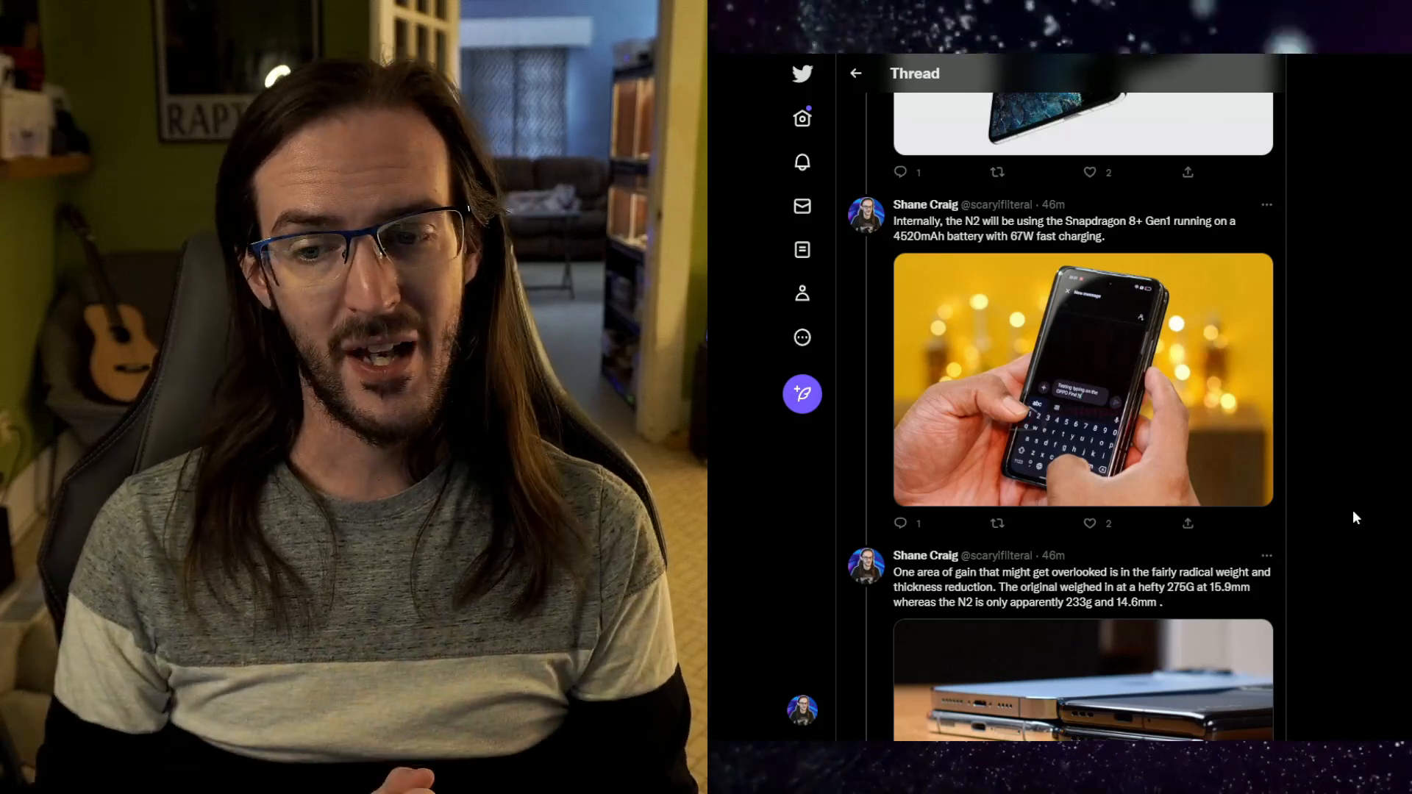
scroll("down", 3)
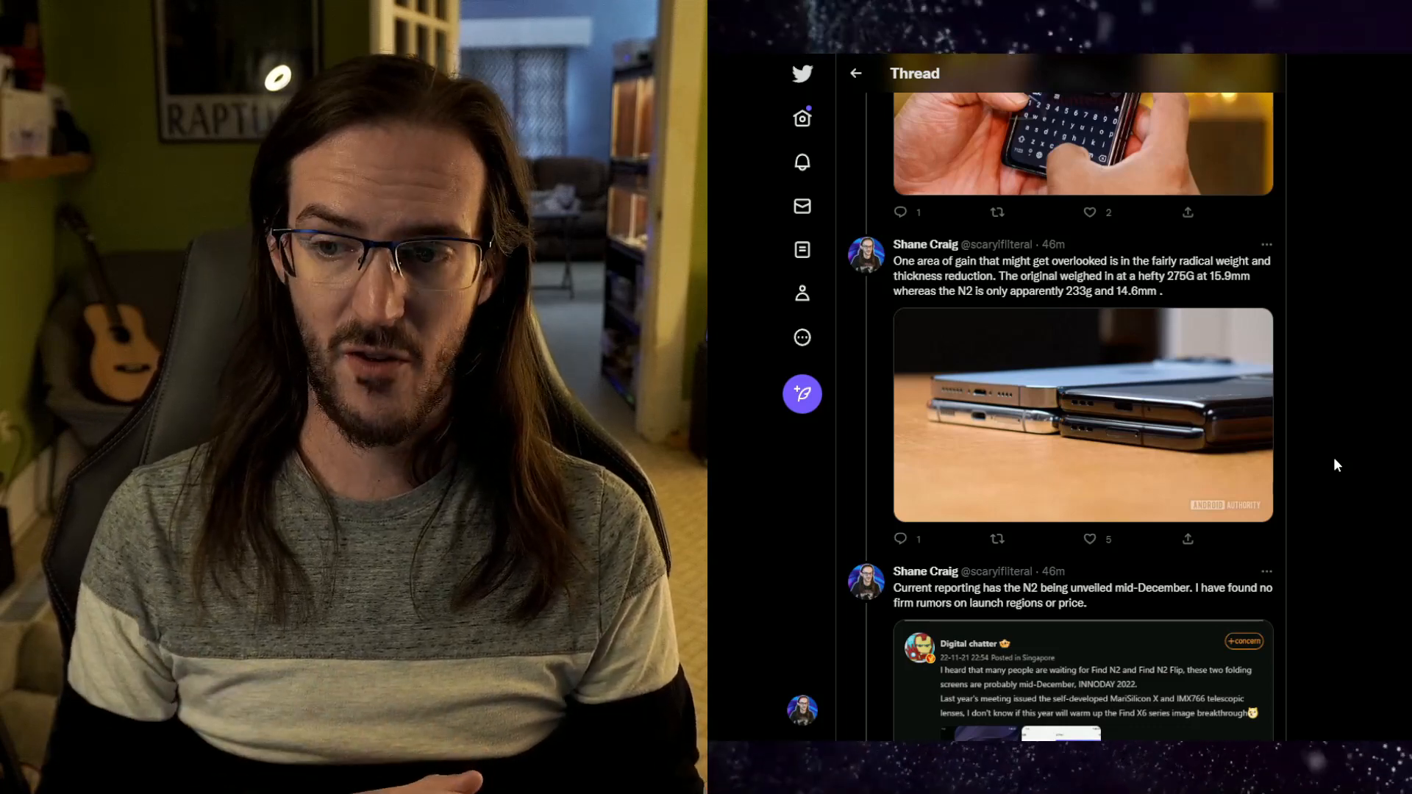
Scroll to the thread's end at the mid-December unveiling tweet, with no tweets below.
left_click(1082, 415)
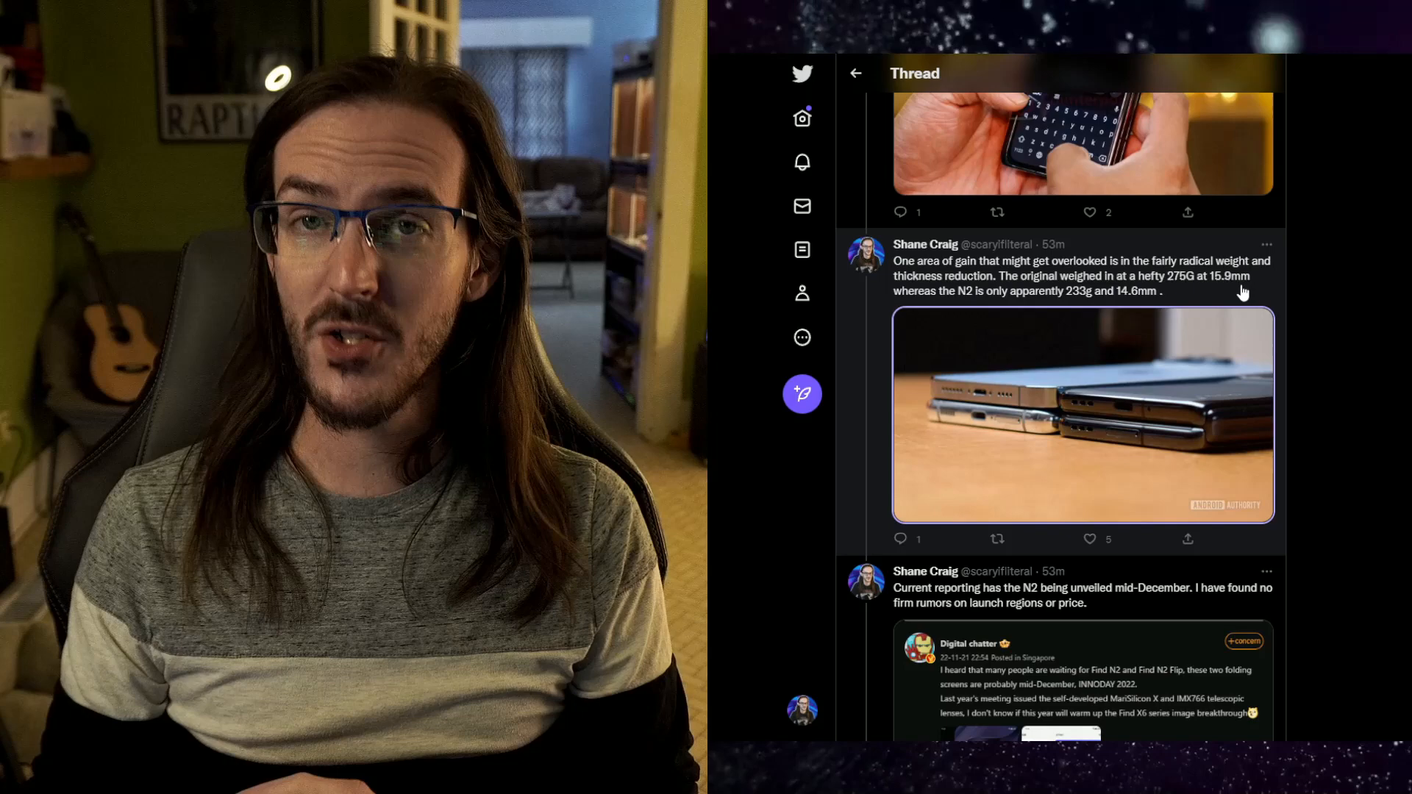
scroll("down", 3)
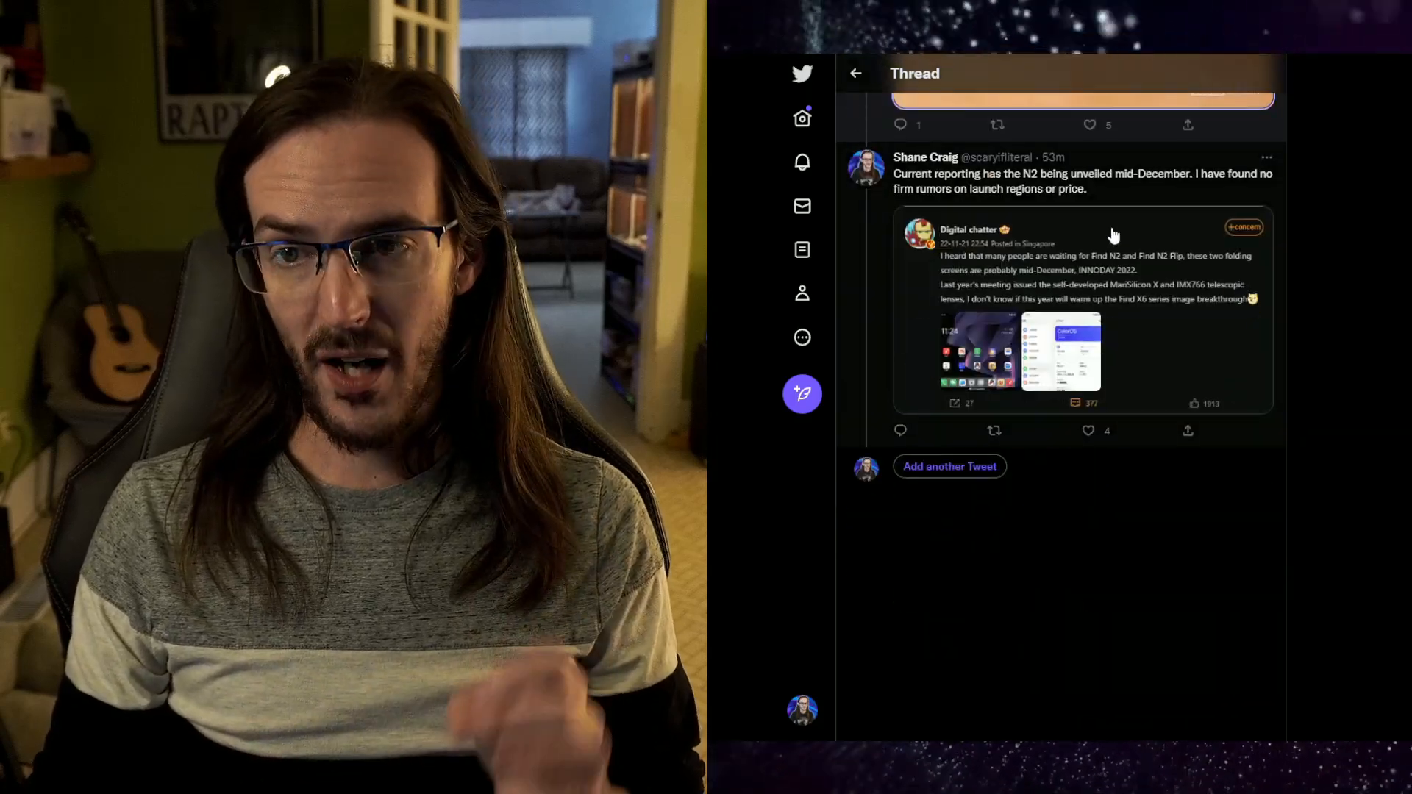